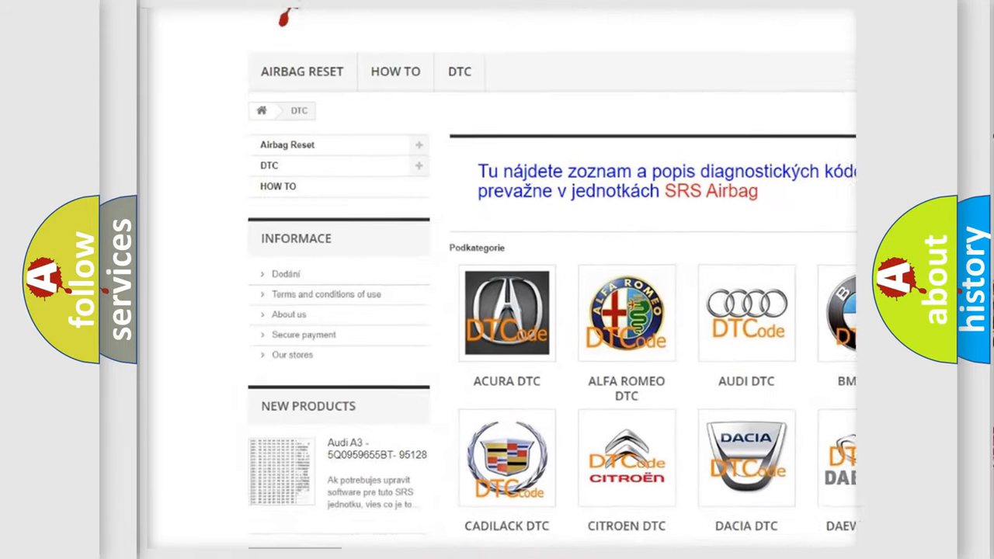
scroll("down", 3)
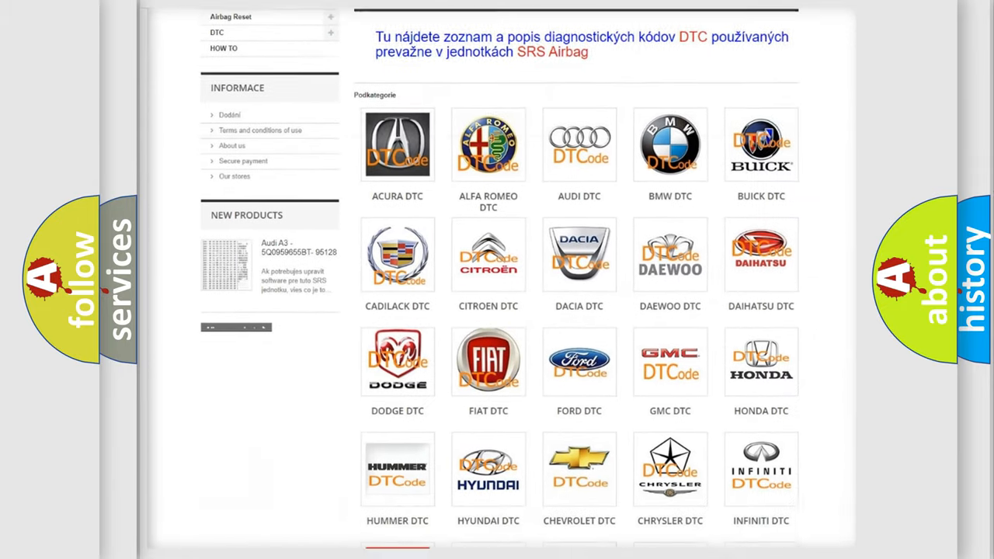
scroll("down", 3)
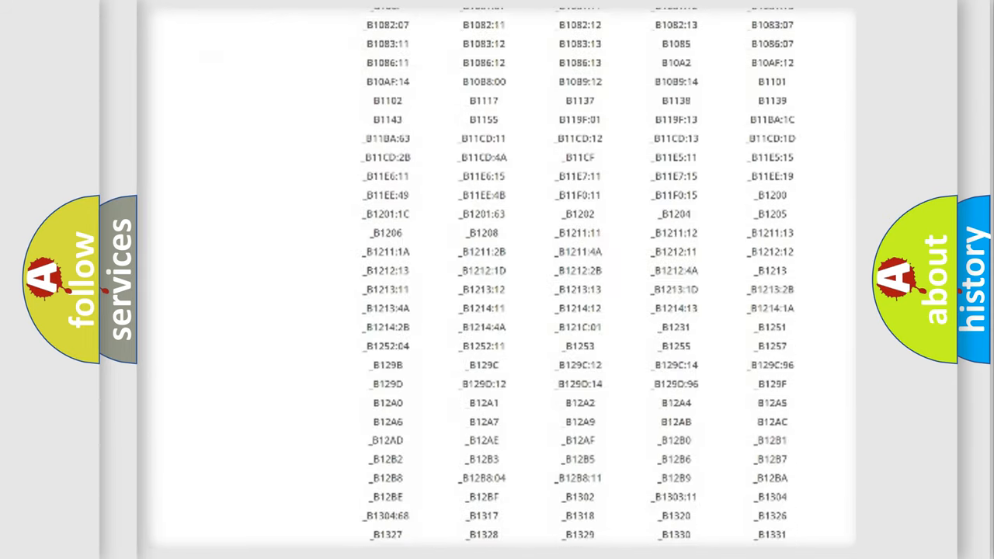
scroll("down", 3)
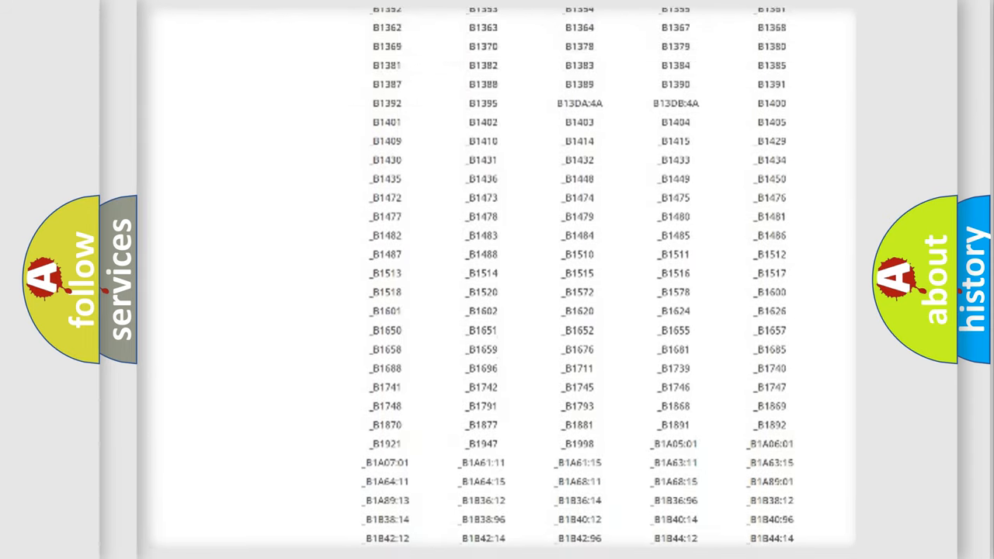